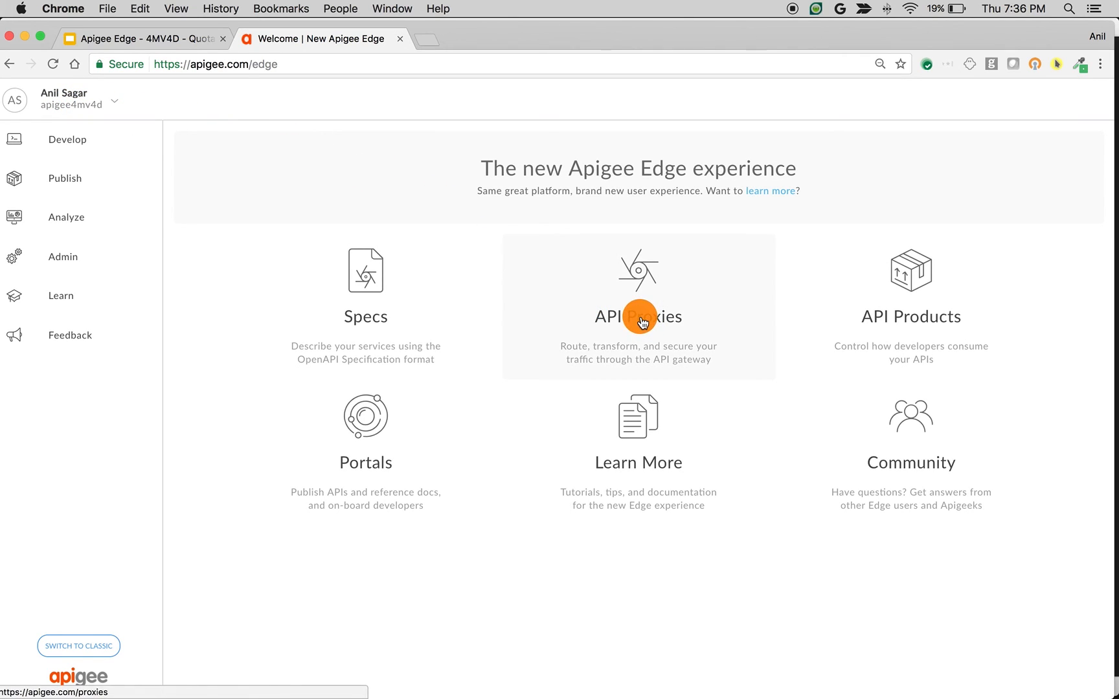
- Go to API Proxies and launch the Create Proxy wizard
{"action": "left_click", "coordinate": [639, 316]}
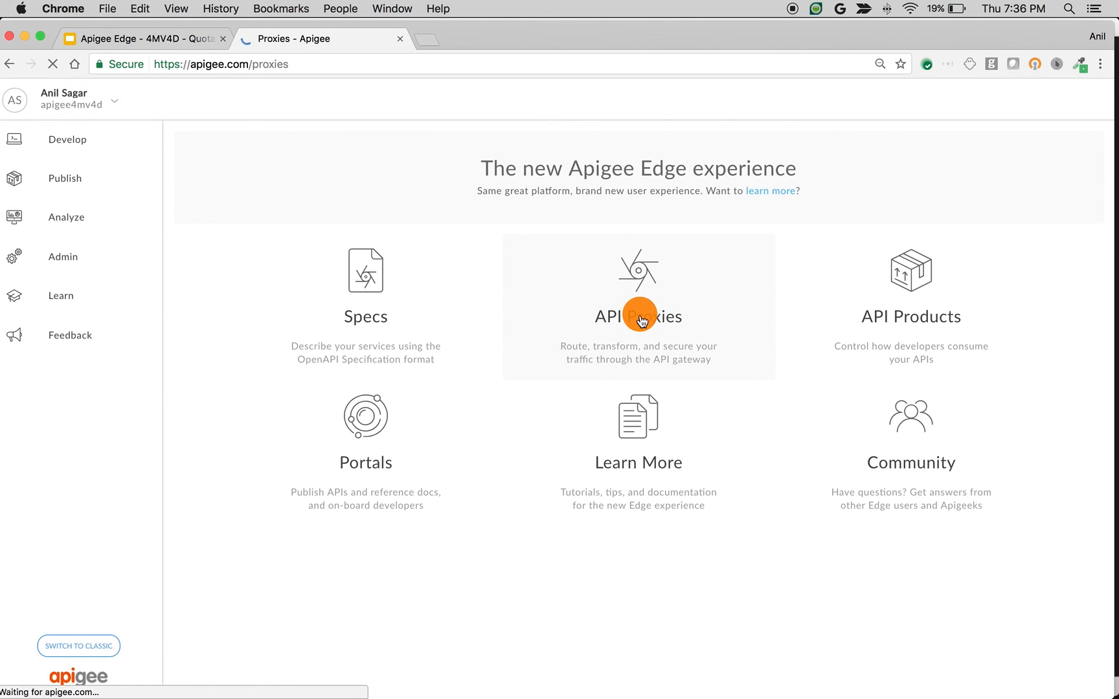
{"action": "left_click", "coordinate": [639, 307]}
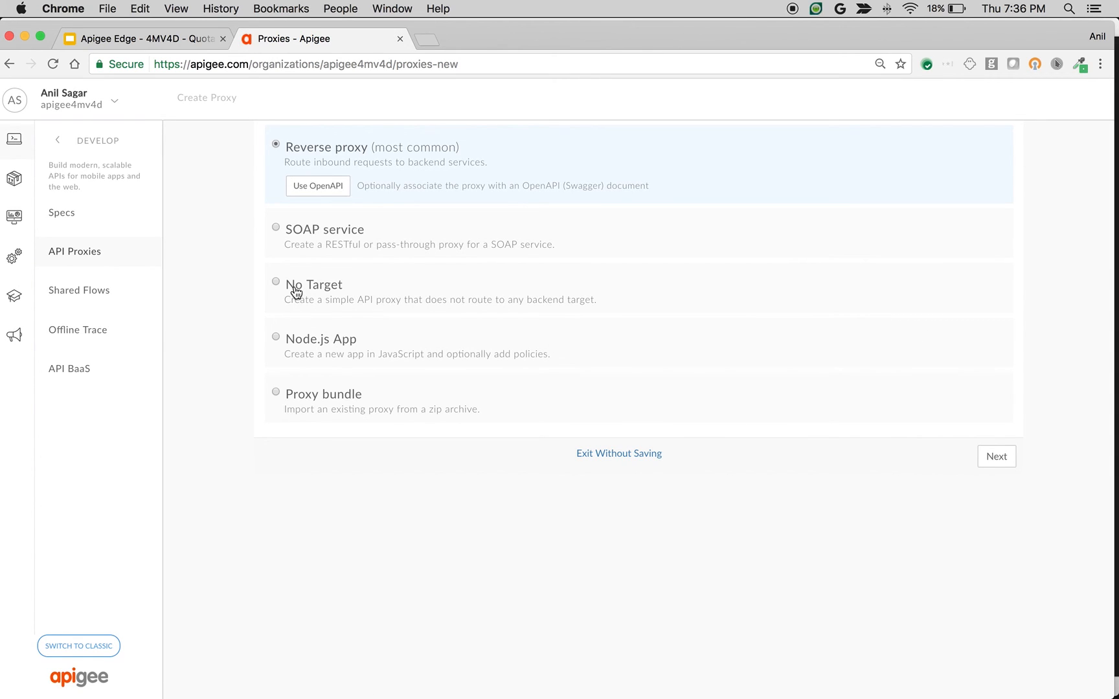
- Build a No Target proxy named quotaFlowVariableDemo with default security and virtual hosts, deployed to test
{"action": "left_click", "coordinate": [276, 281]}
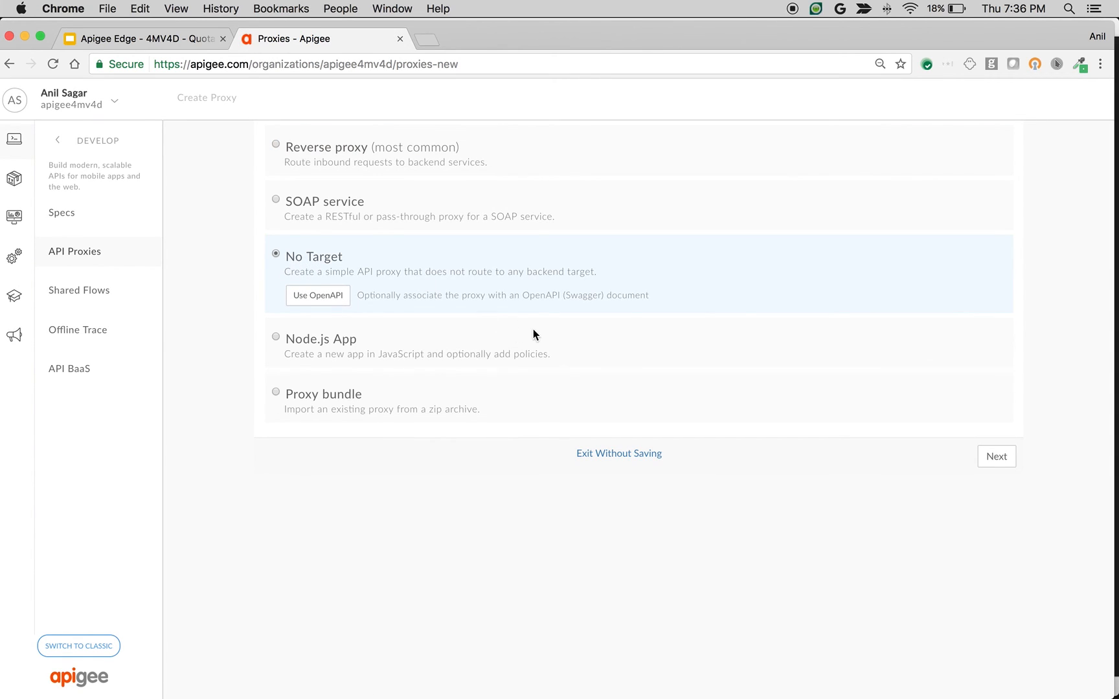
{"action": "left_click", "coordinate": [997, 457]}
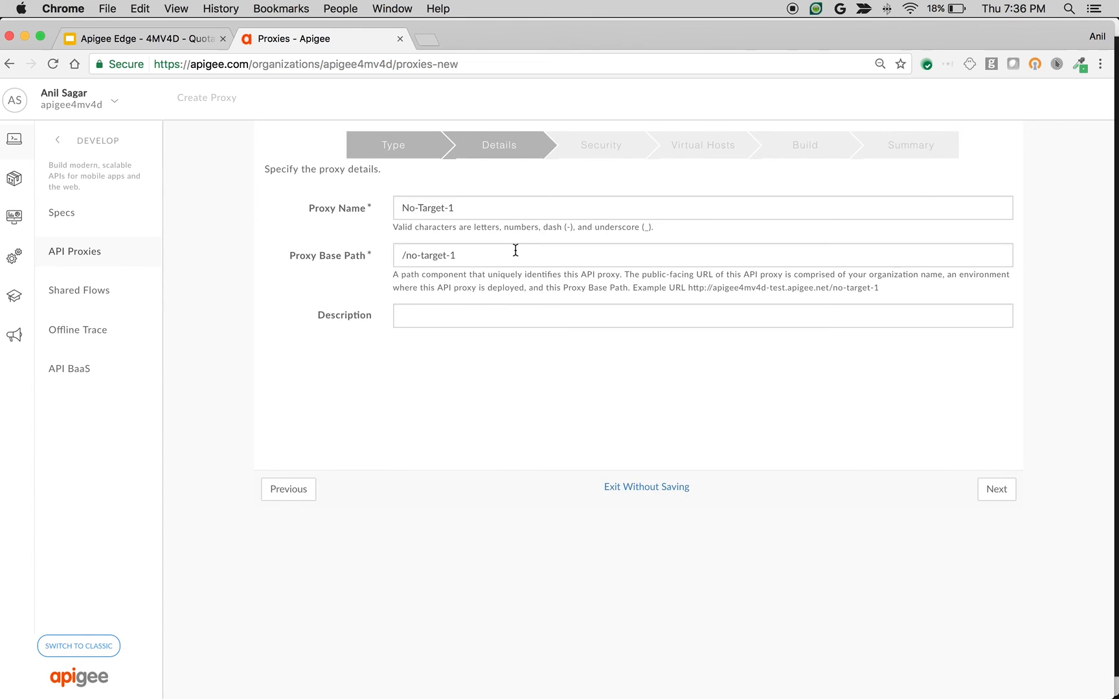
{"action": "type", "text": "quot"}
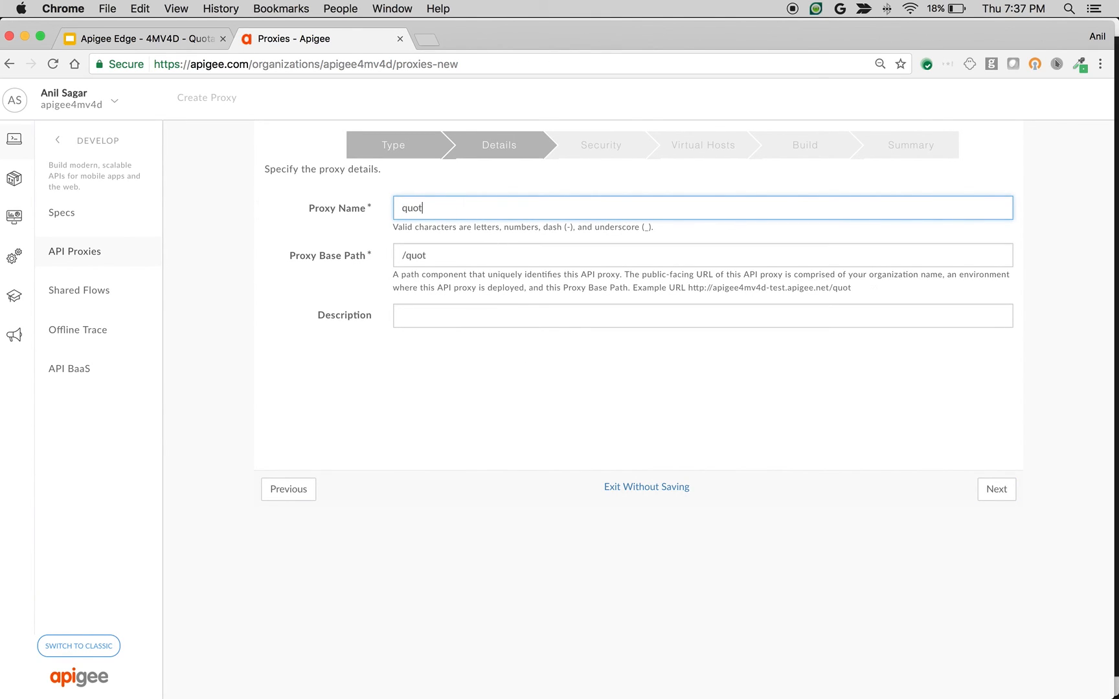
{"action": "type", "text": "aFlowVariableDemo"}
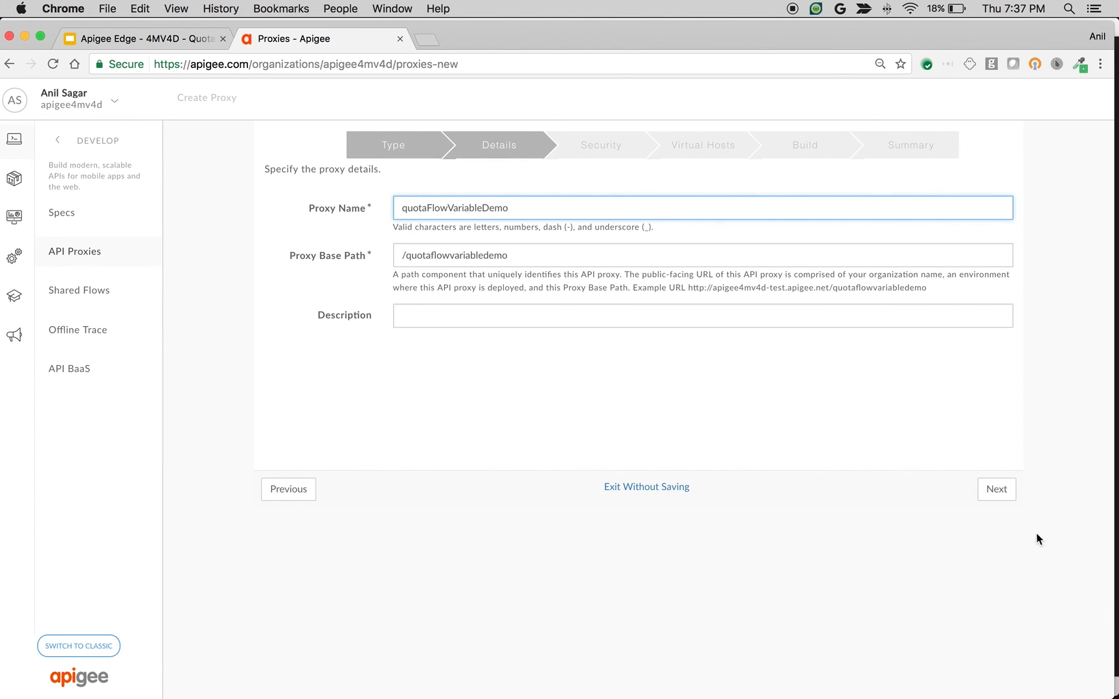
{"action": "left_click", "coordinate": [996, 490]}
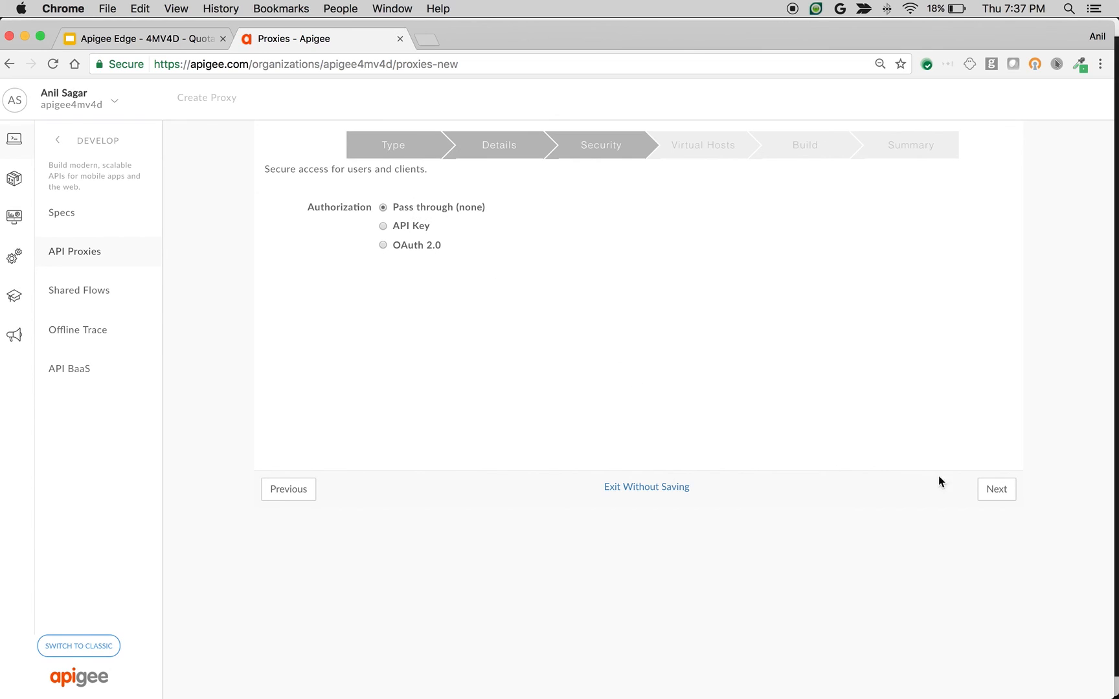
{"action": "left_click", "coordinate": [996, 488]}
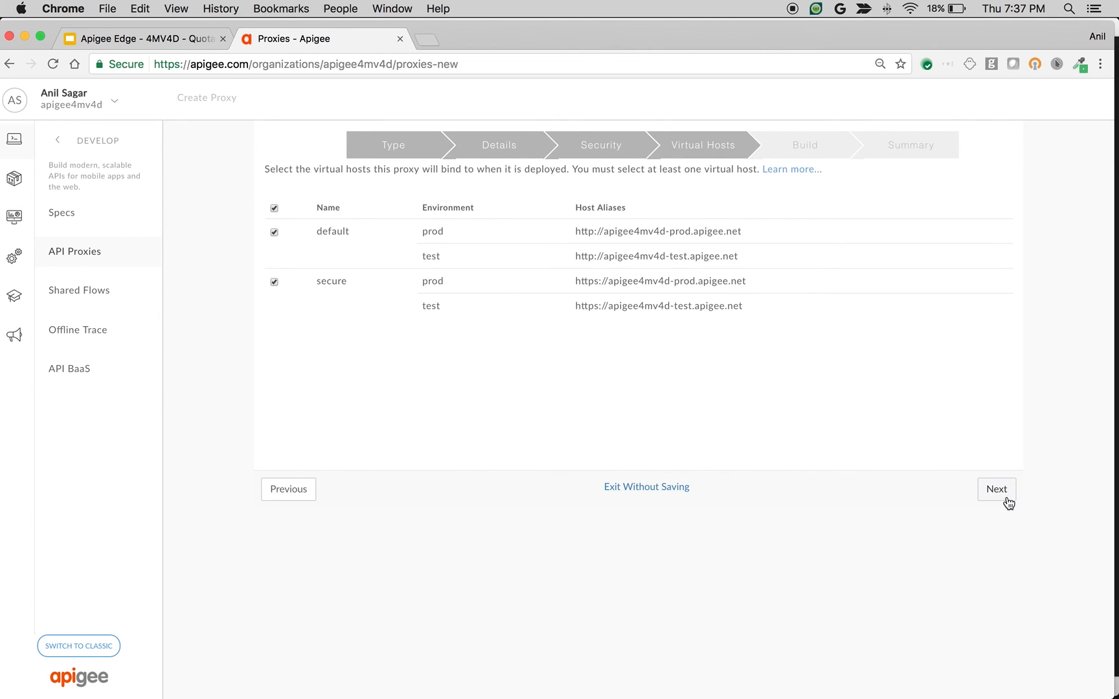
{"action": "left_click", "coordinate": [996, 488]}
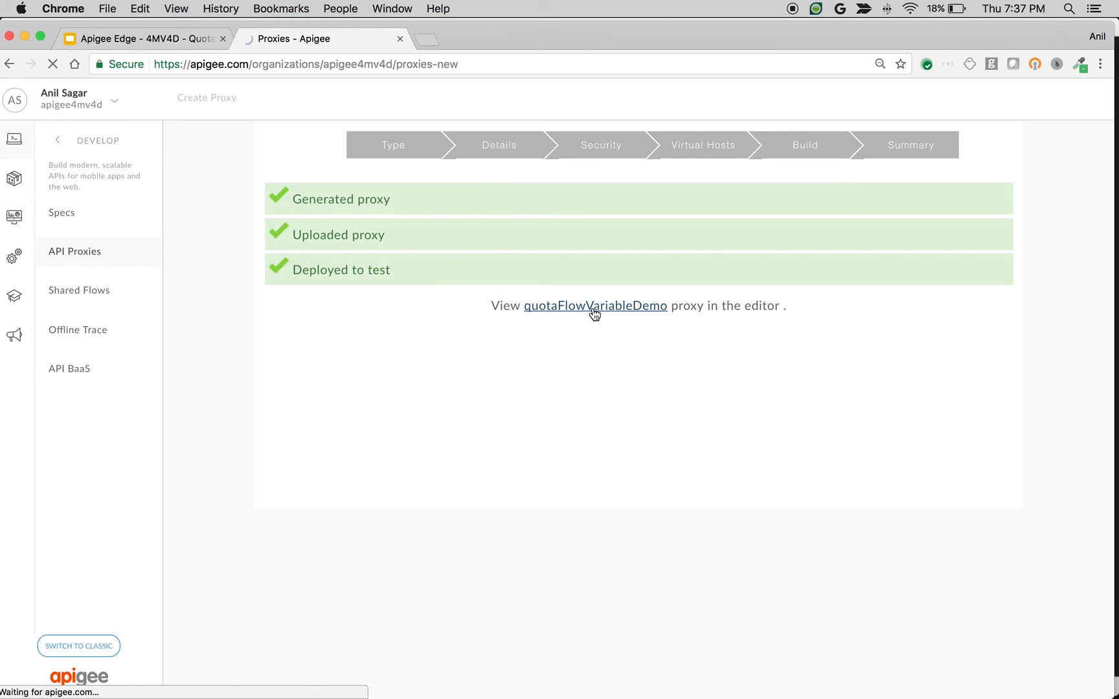
- Enter the quotaFlowVariableDemo proxy editor and switch to its Develop view
{"action": "left_click", "coordinate": [596, 306]}
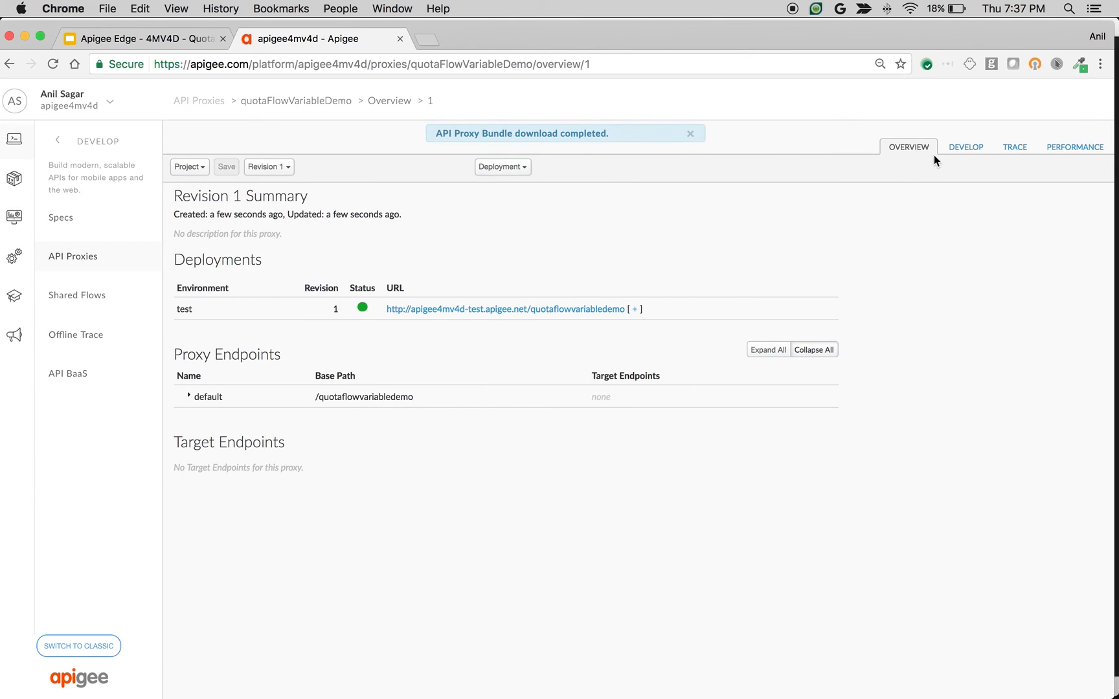
{"action": "left_click", "coordinate": [965, 148]}
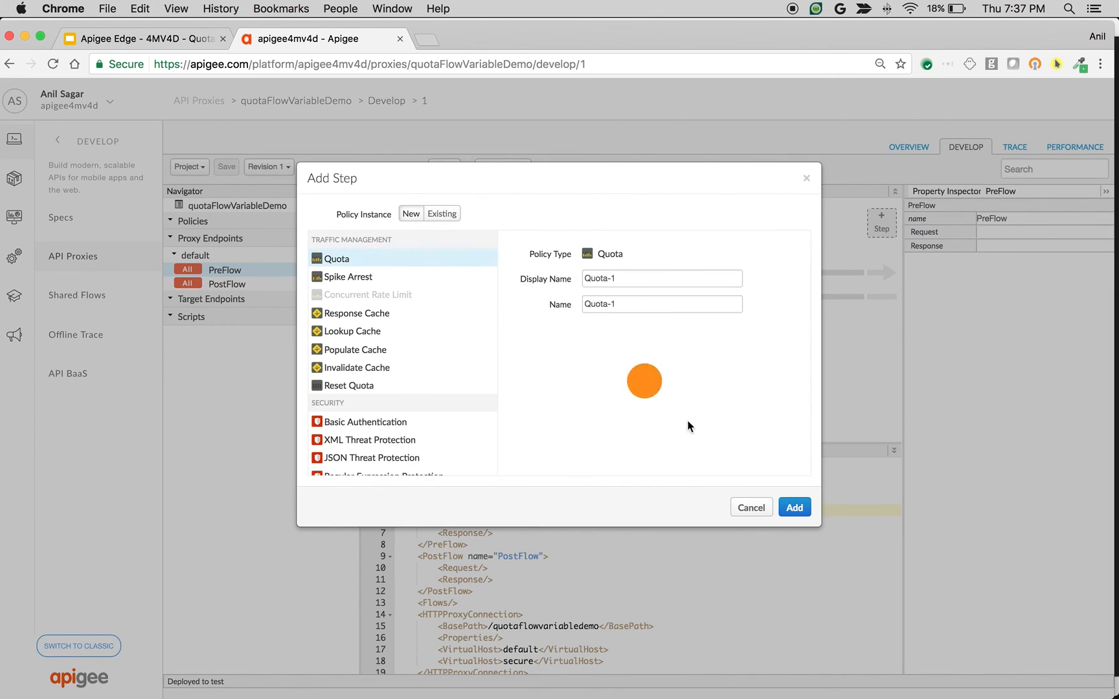
- Add Quota-1 to PreFlow with count 4 per minute and Distributed/Synchronous set to true
{"action": "left_click", "coordinate": [795, 506]}
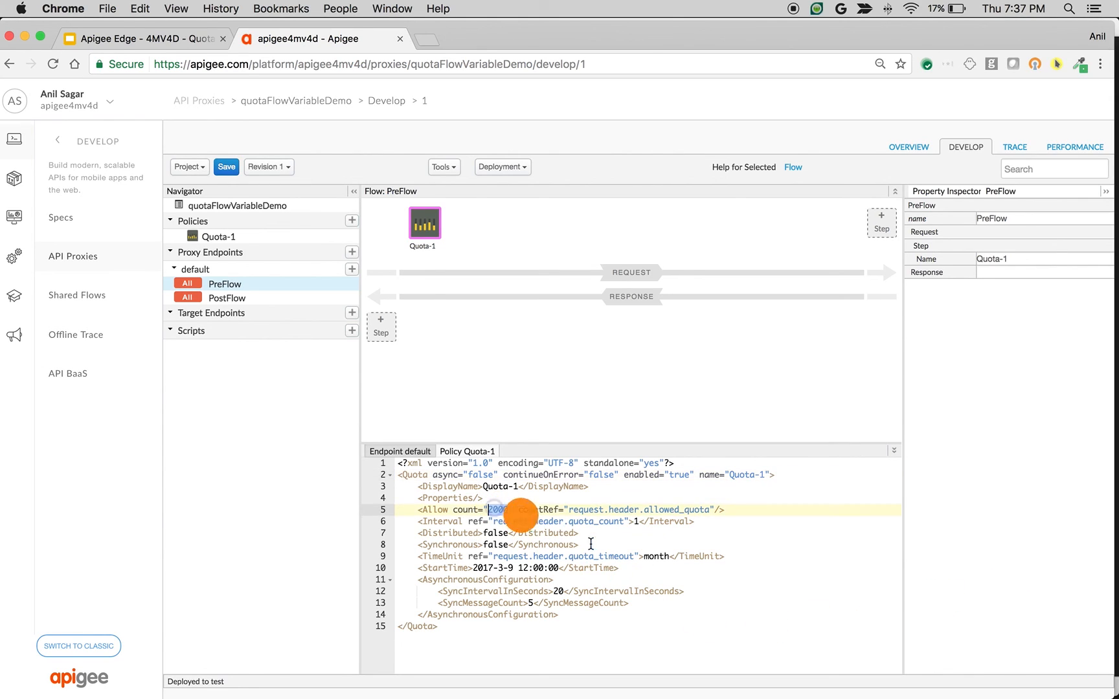
{"action": "type", "text": "4"}
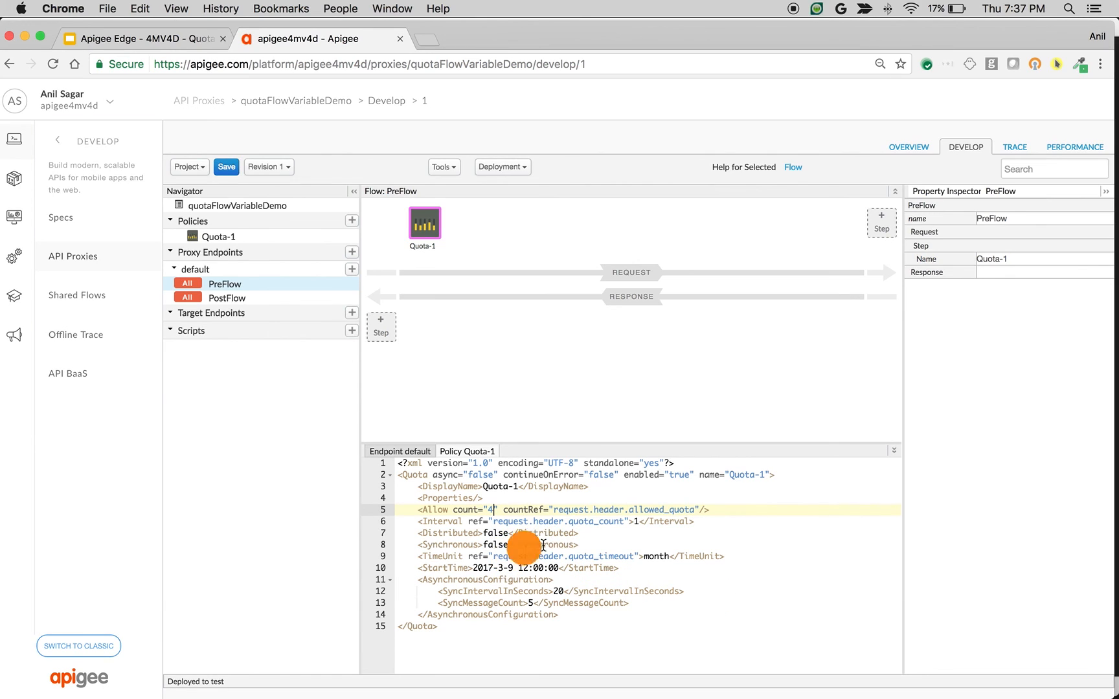
{"action": "double_click", "coordinate": [656, 555]}
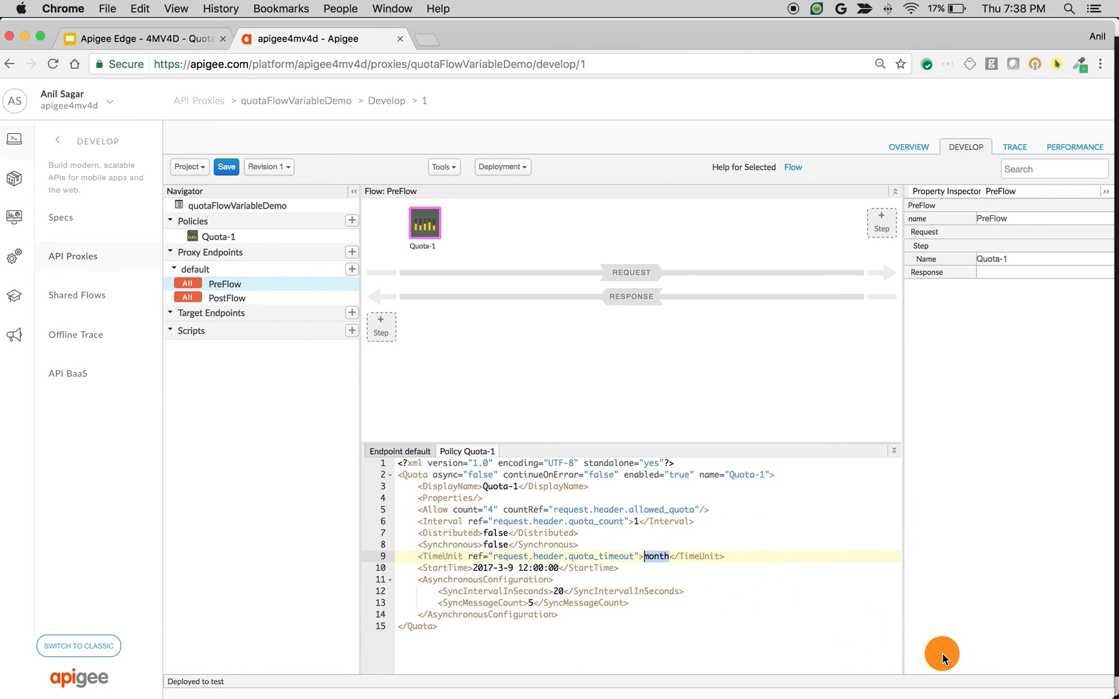
{"action": "type", "text": "minute"}
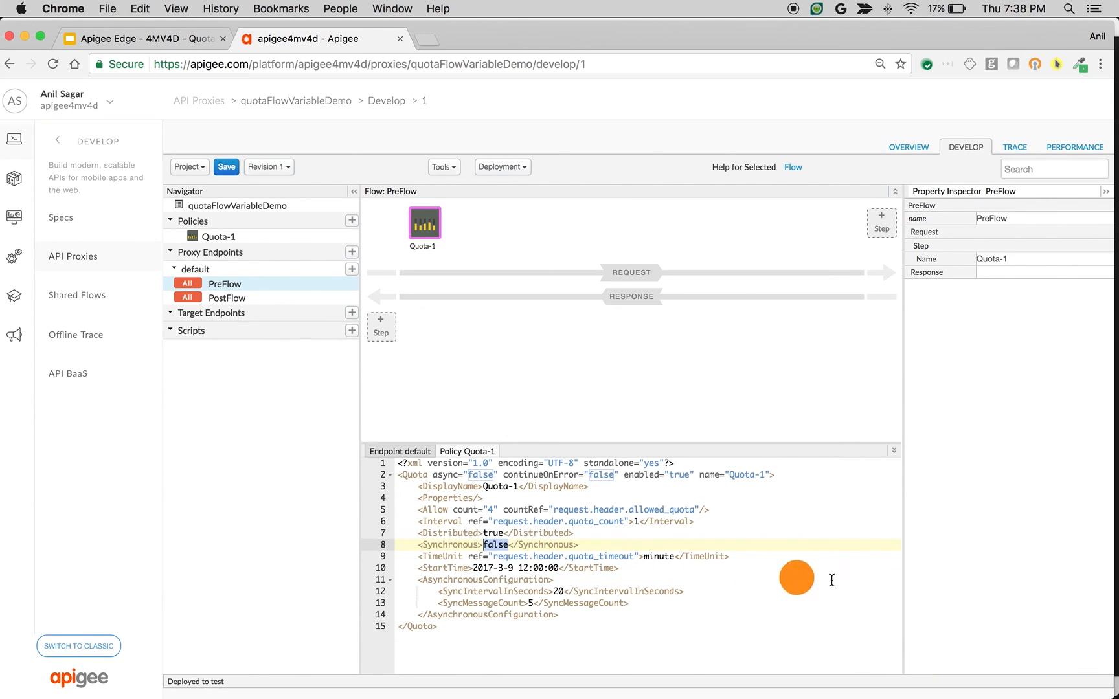
{"action": "type", "text": "true"}
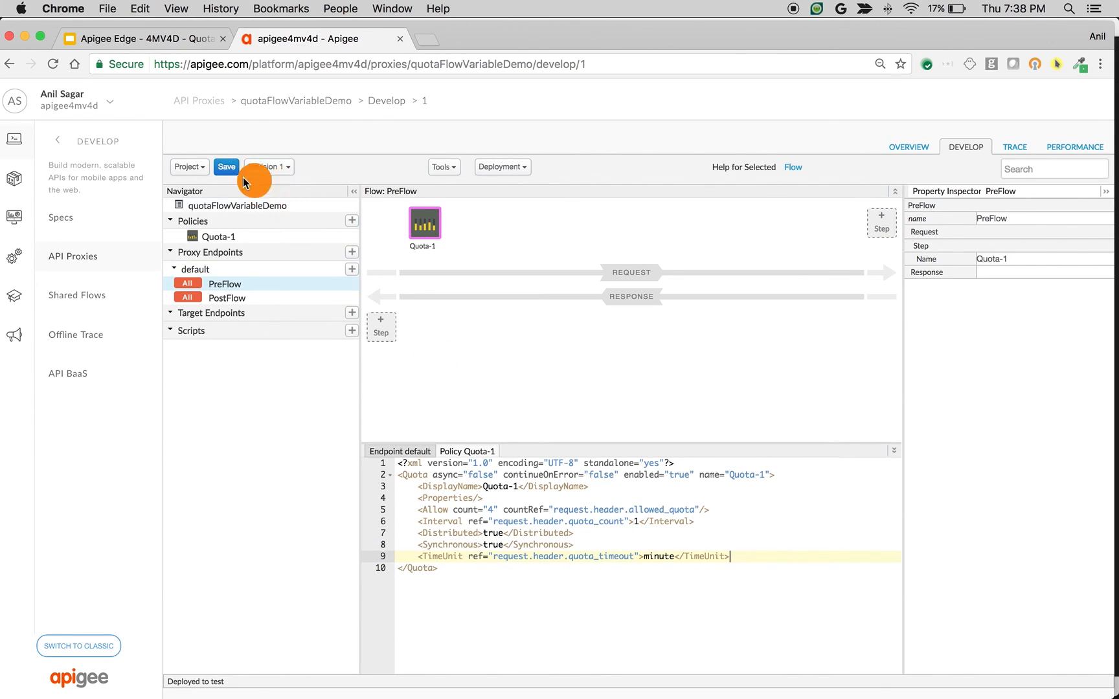
- Save the edited proxy as revision 1 and move on to Trace
{"action": "left_click", "coordinate": [225, 166]}
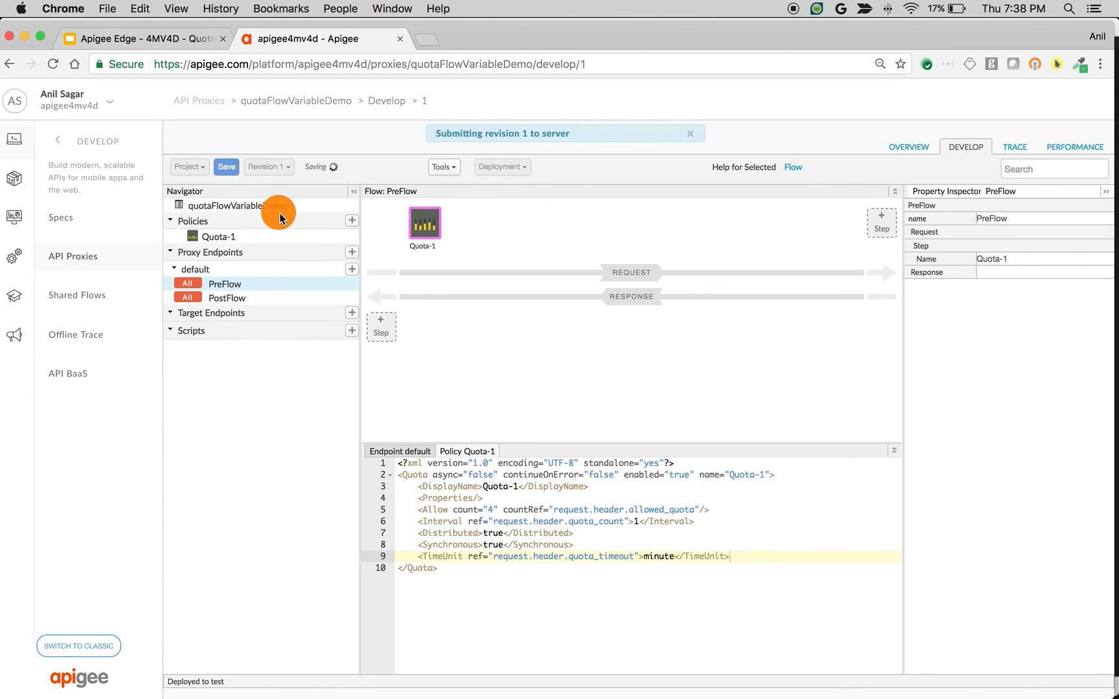
{"action": "left_click", "coordinate": [227, 167]}
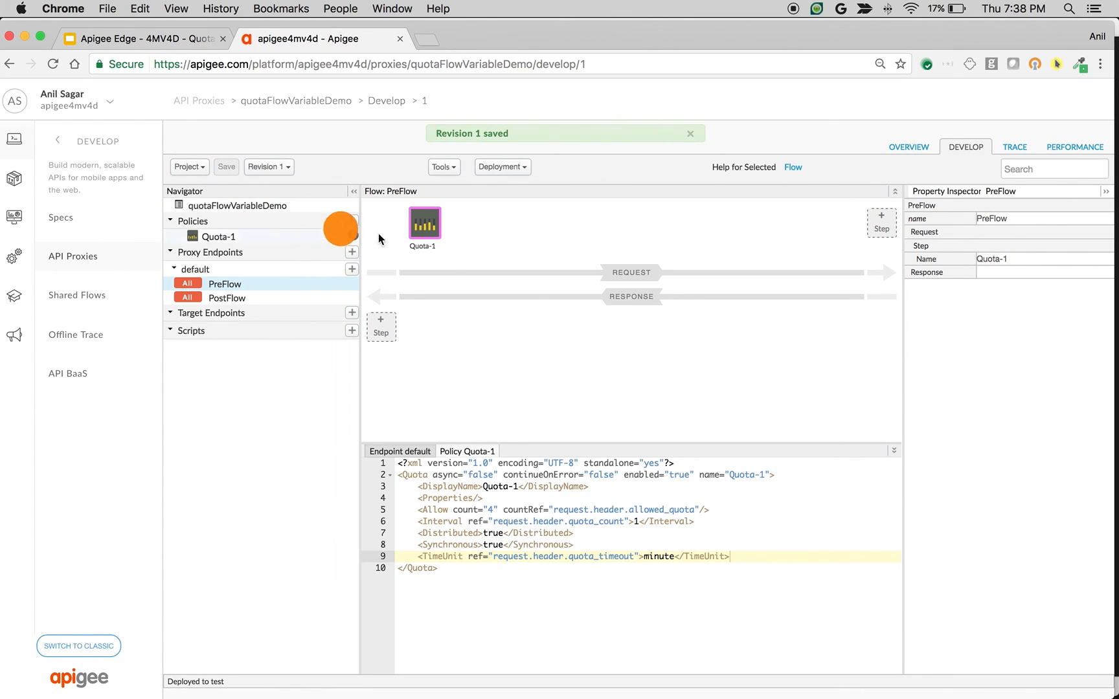
{"action": "left_click", "coordinate": [1014, 147]}
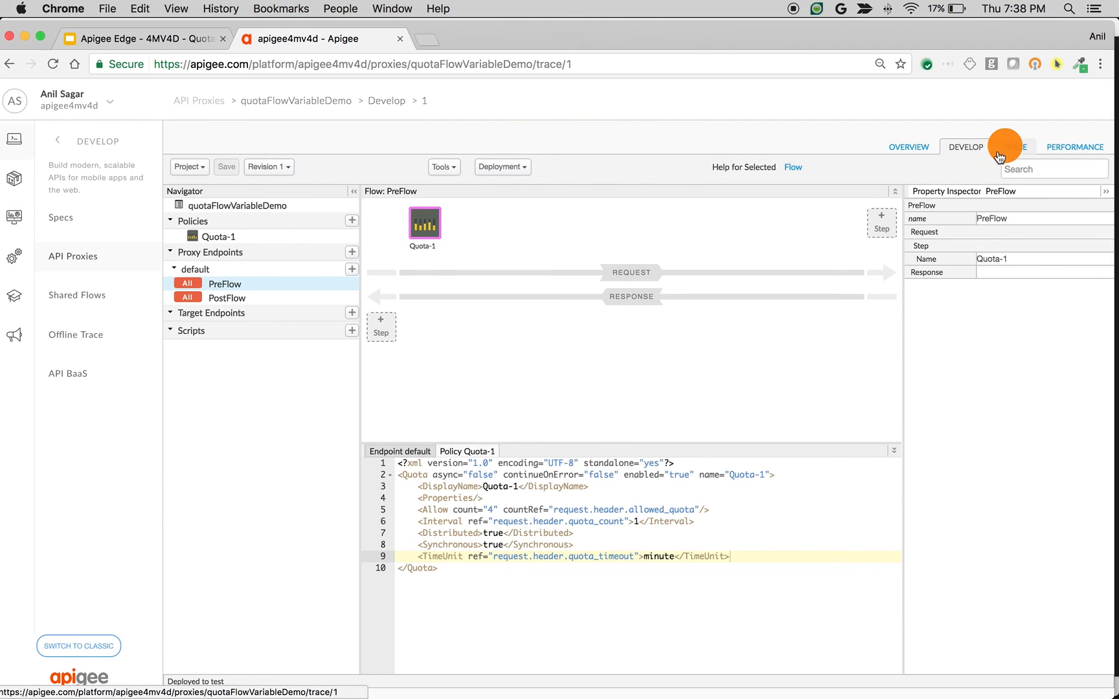
- Trace several Send calls, inspecting Quota-1 variables until requests fail with 500, then return to Develop
{"action": "left_click", "coordinate": [1013, 148]}
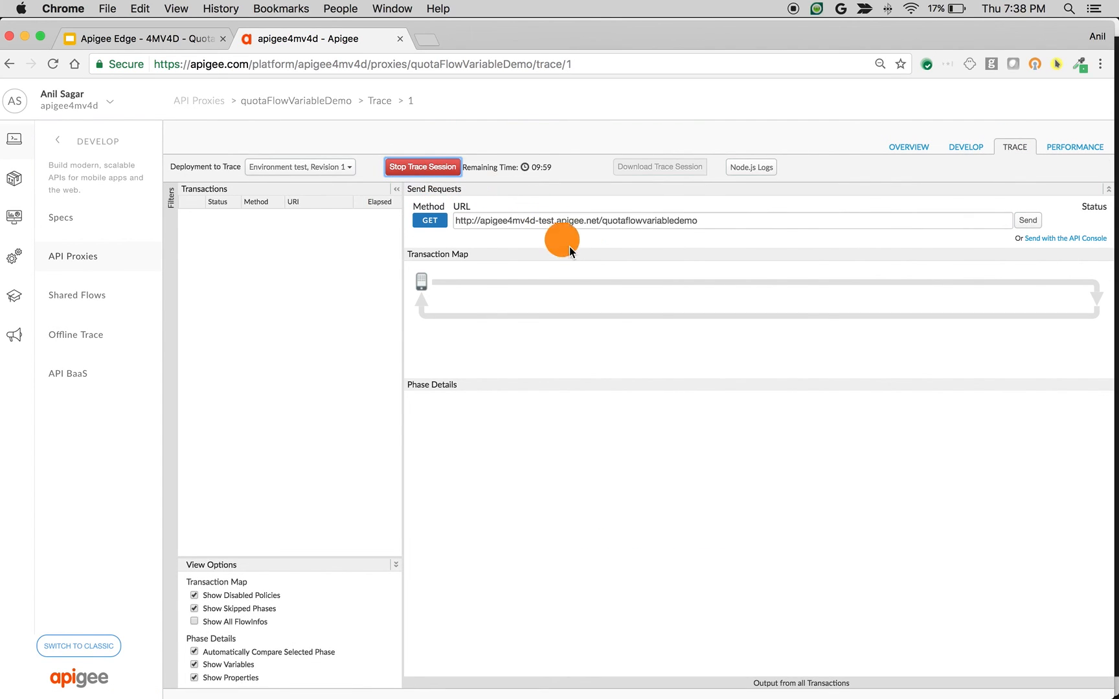
{"action": "left_click", "coordinate": [1027, 221]}
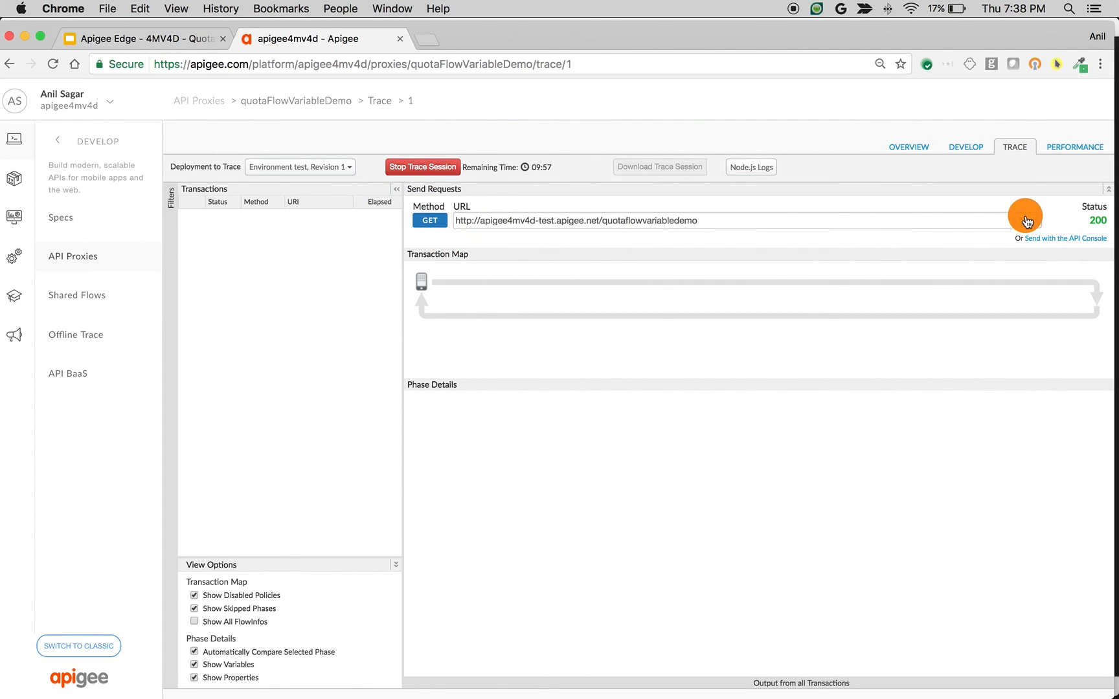
{"action": "left_click", "coordinate": [1024, 218]}
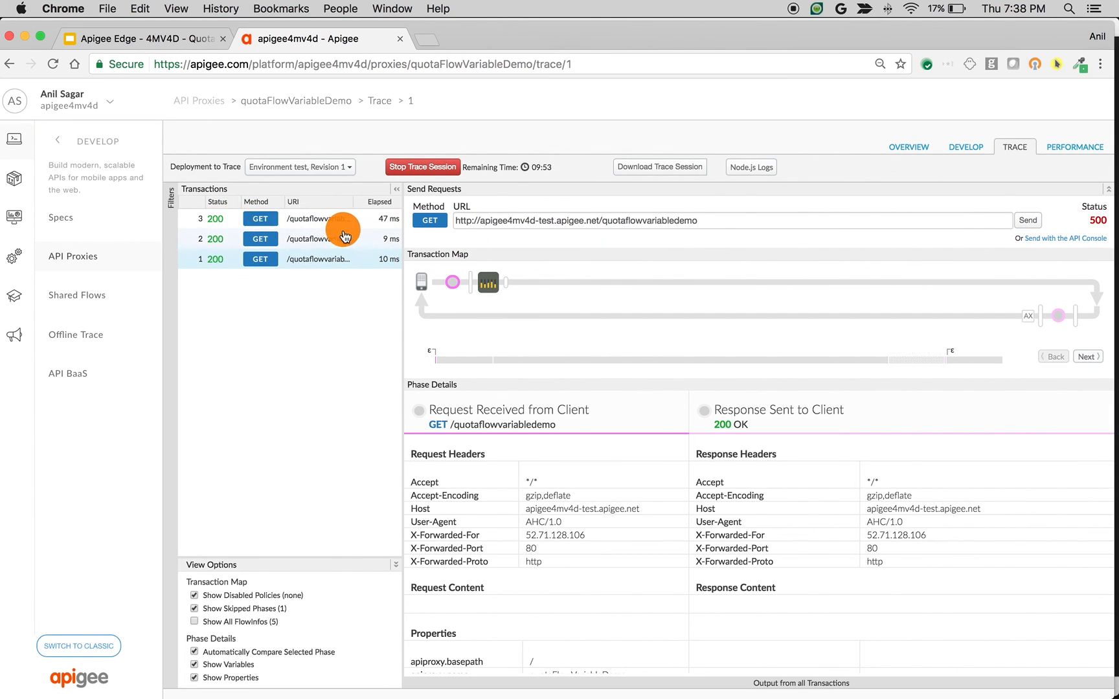
{"action": "left_click", "coordinate": [730, 220]}
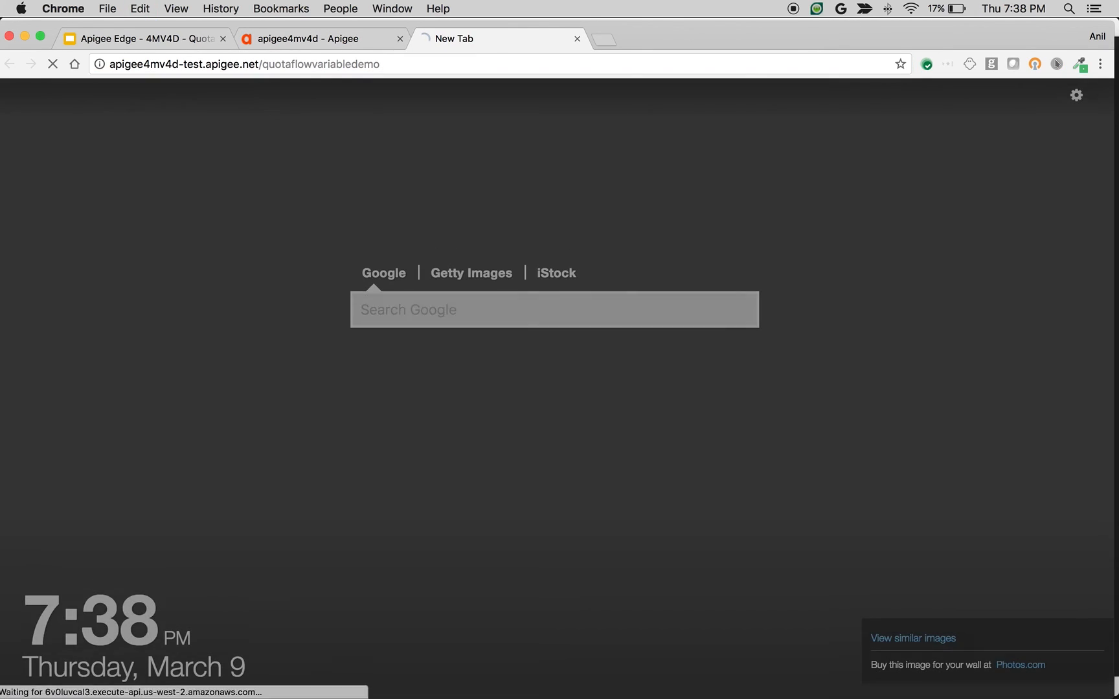
{"action": "left_click", "coordinate": [313, 39]}
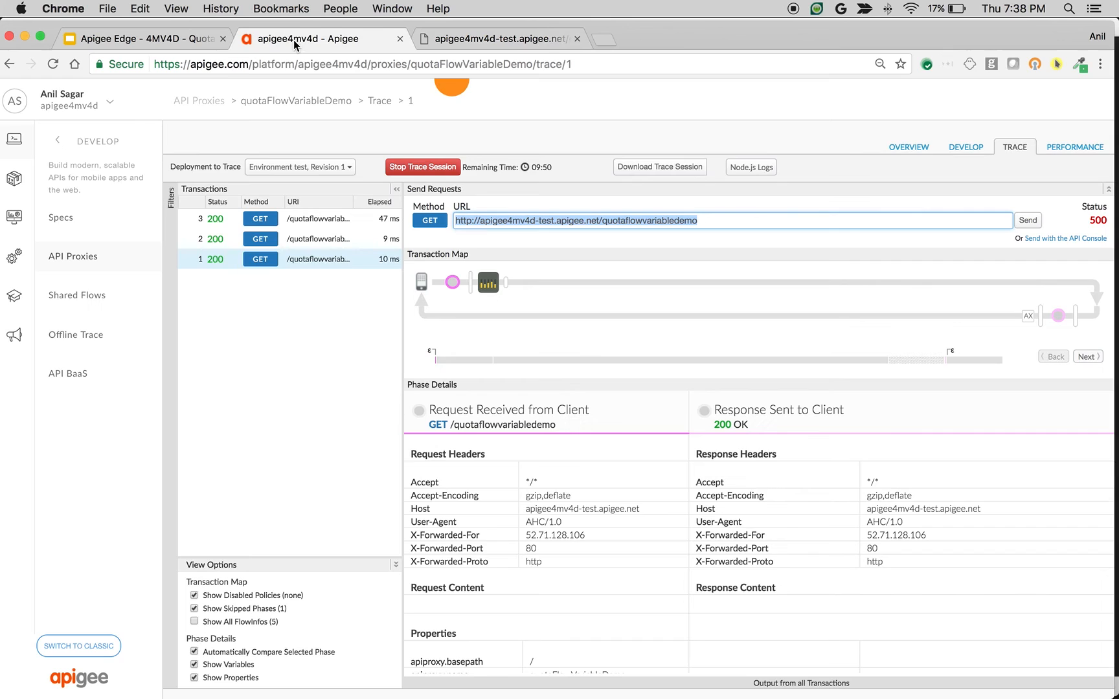
{"action": "left_click", "coordinate": [1027, 220]}
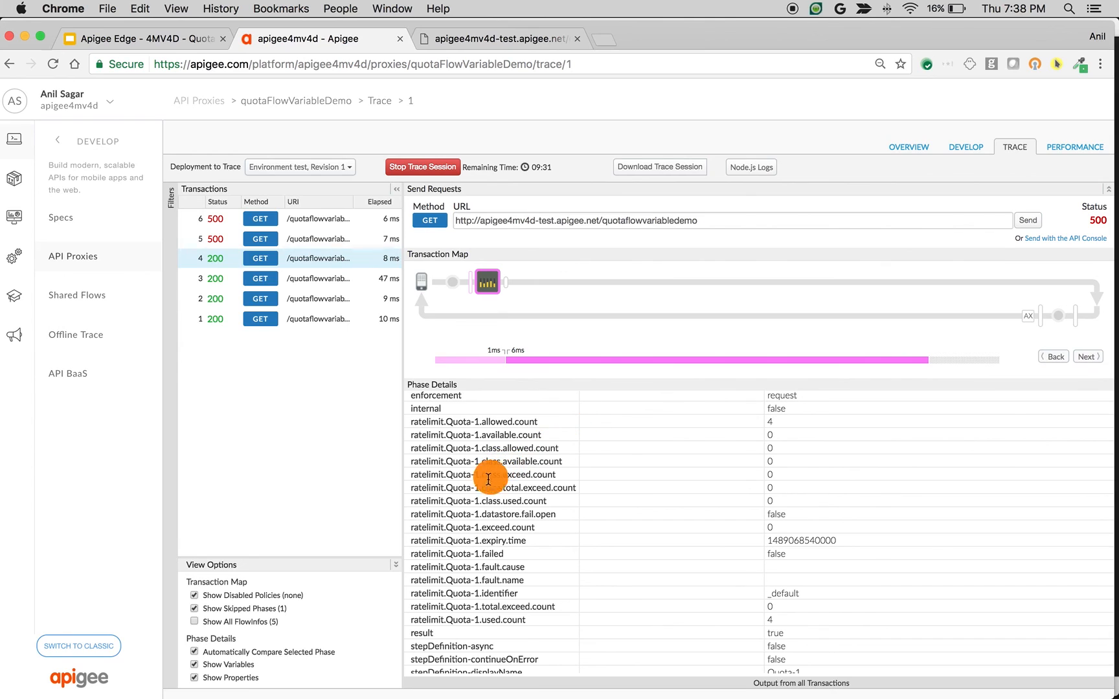
{"action": "mouse_move", "coordinate": [546, 510]}
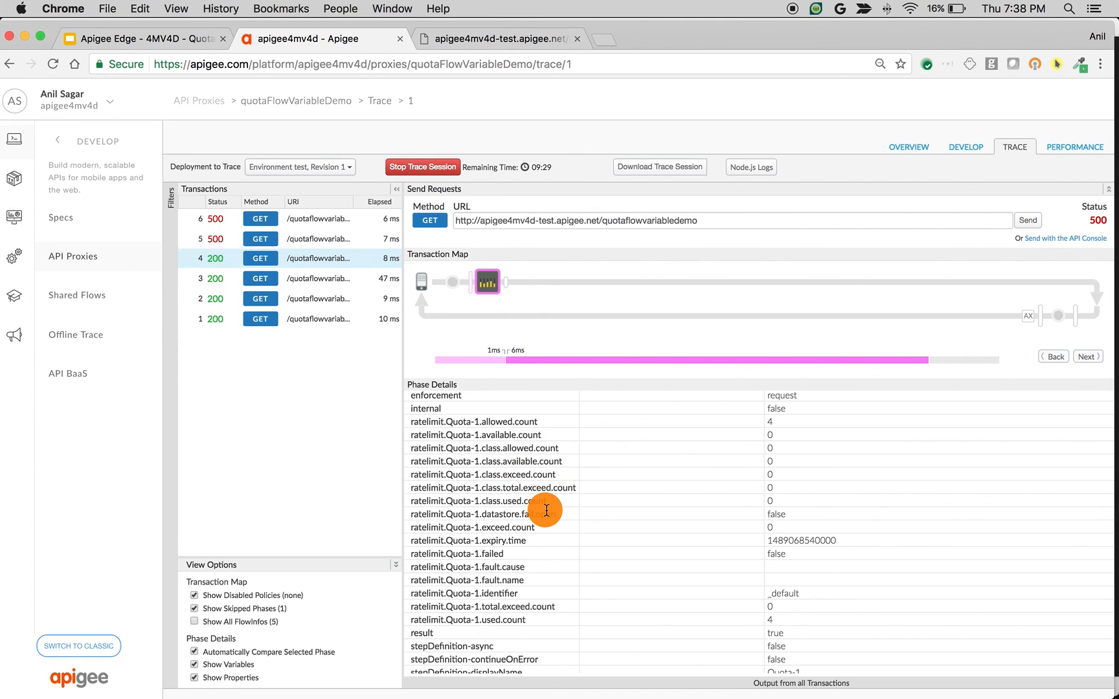
{"action": "mouse_move", "coordinate": [404, 330]}
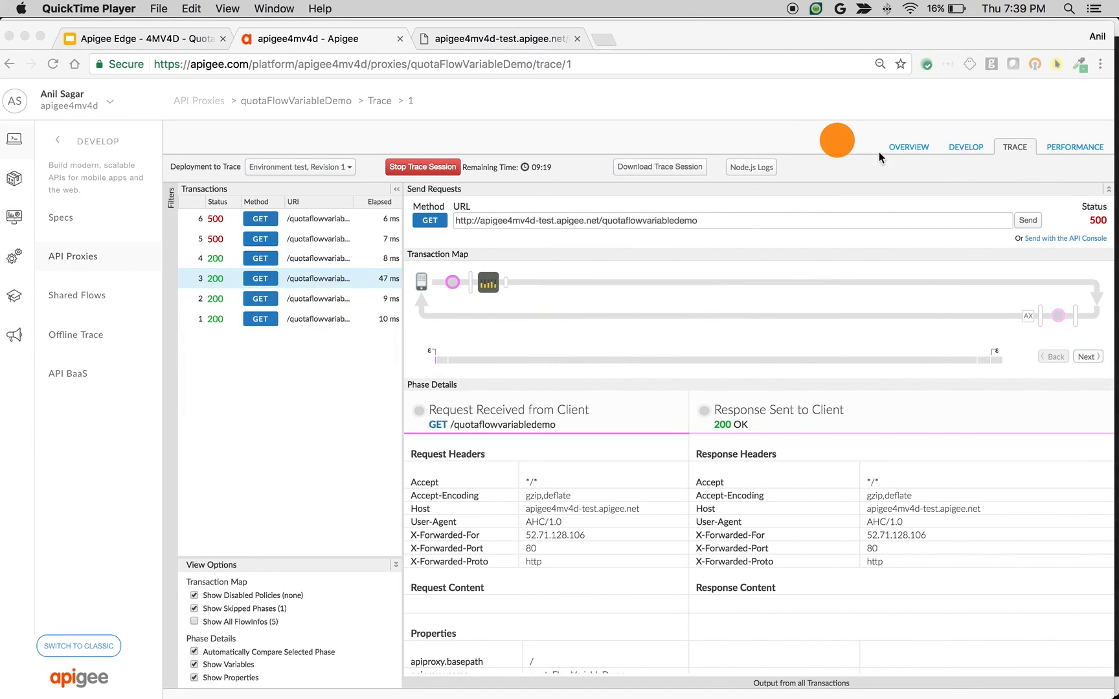
{"action": "left_click", "coordinate": [965, 148]}
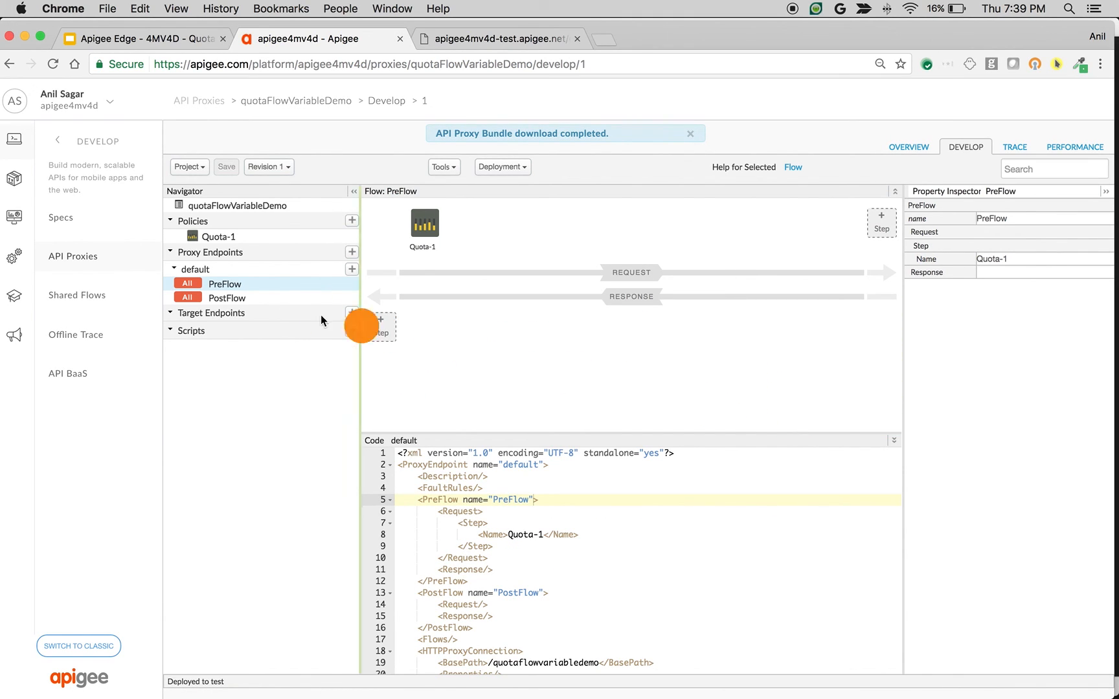
- Add an Assign Message step on the PreFlow response returning quotaAvailable and quotaUsed from ratelimit.Quota-1 as JSON
{"action": "left_click", "coordinate": [881, 216]}
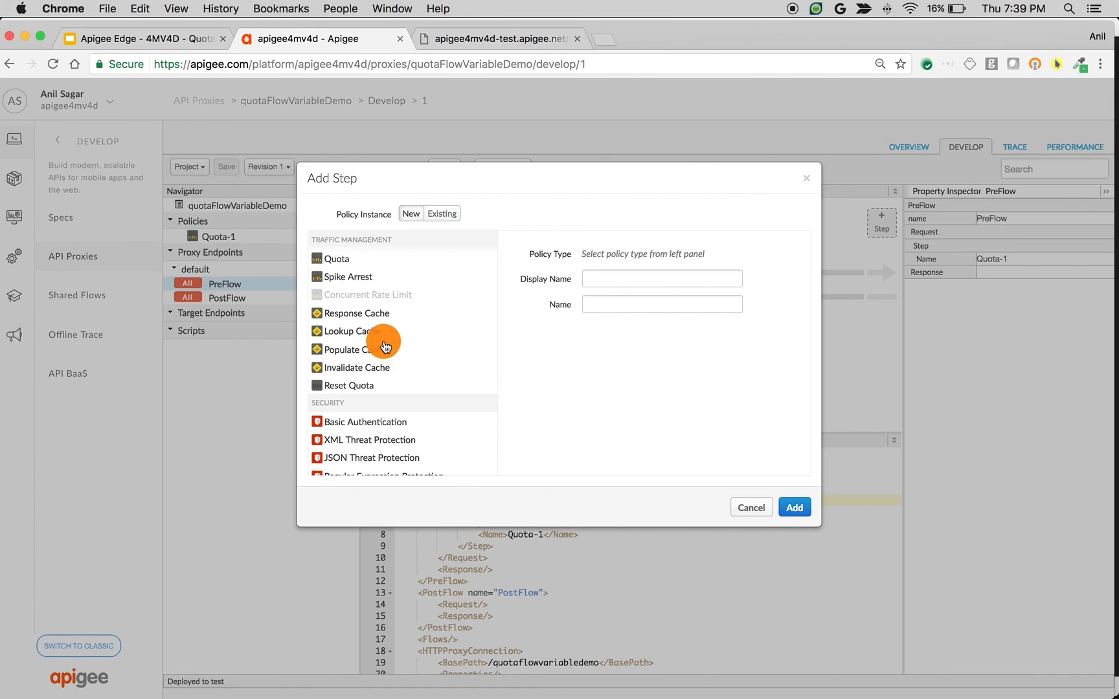
{"action": "left_click", "coordinate": [346, 267]}
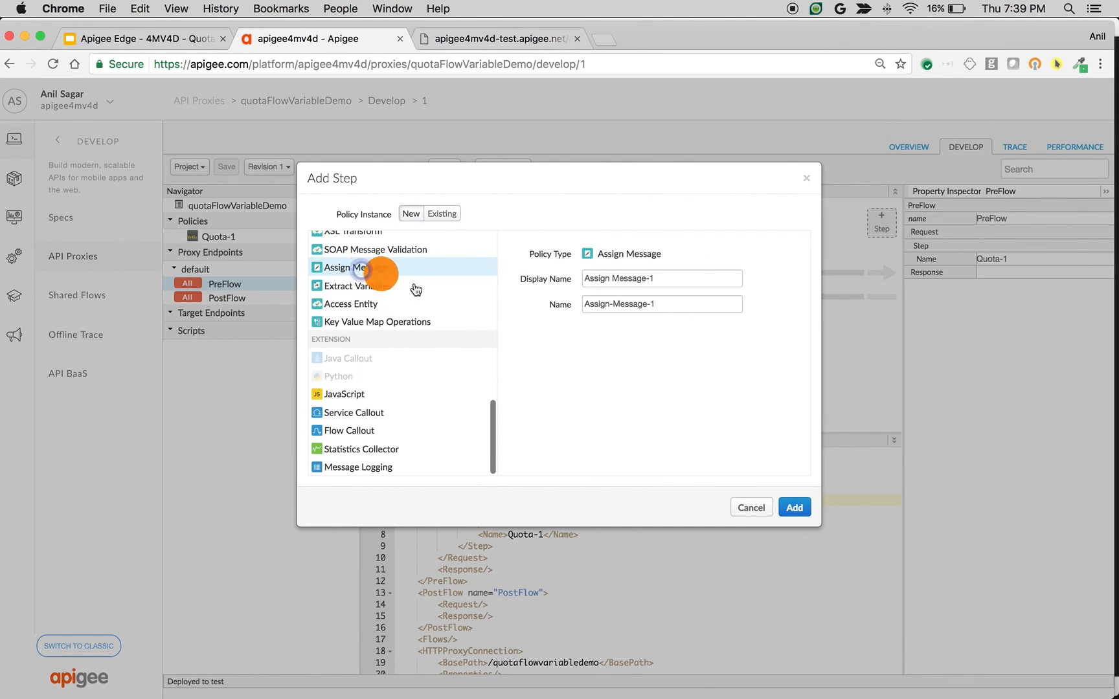
{"action": "left_click", "coordinate": [794, 507]}
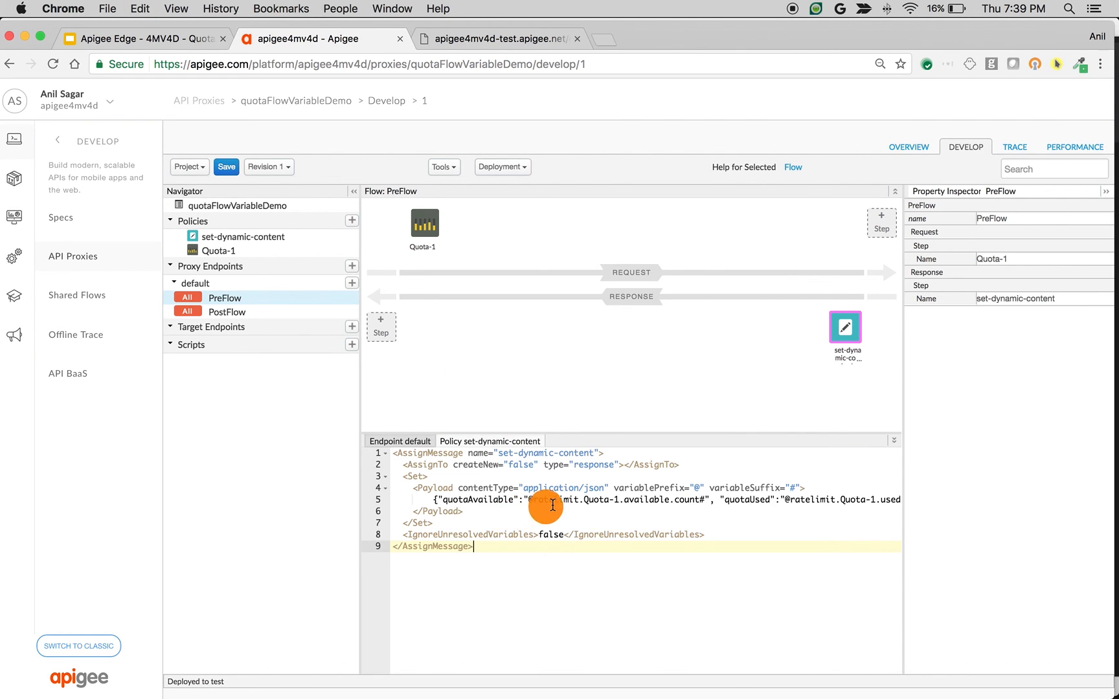
{"action": "mouse_move", "coordinate": [520, 509]}
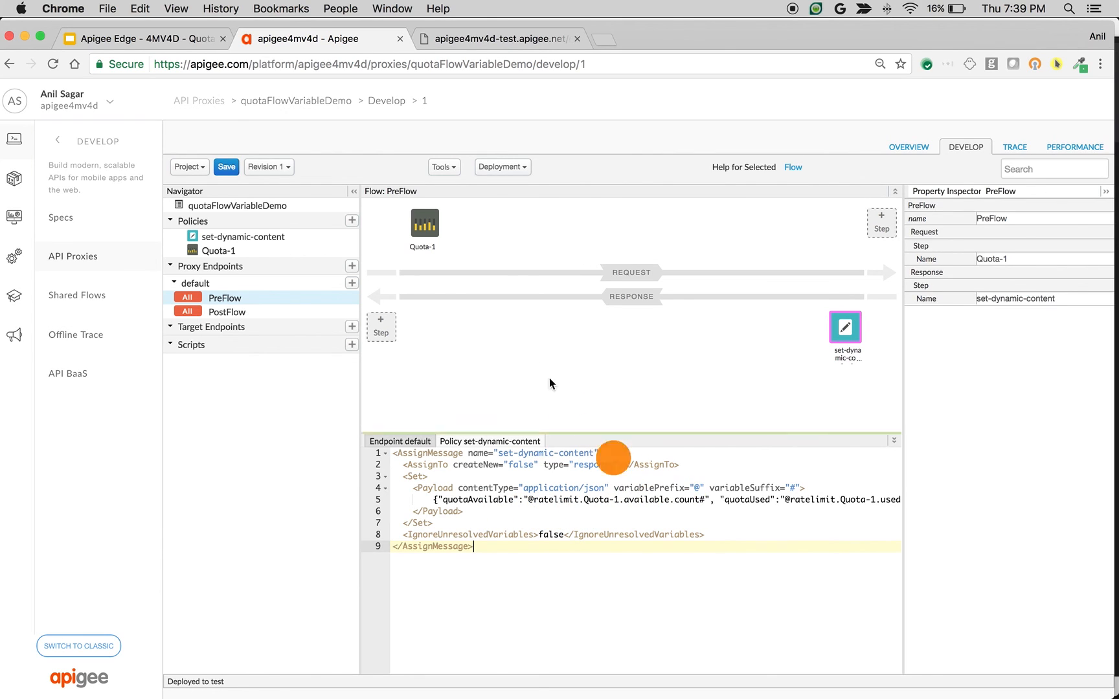
{"action": "mouse_move", "coordinate": [544, 514]}
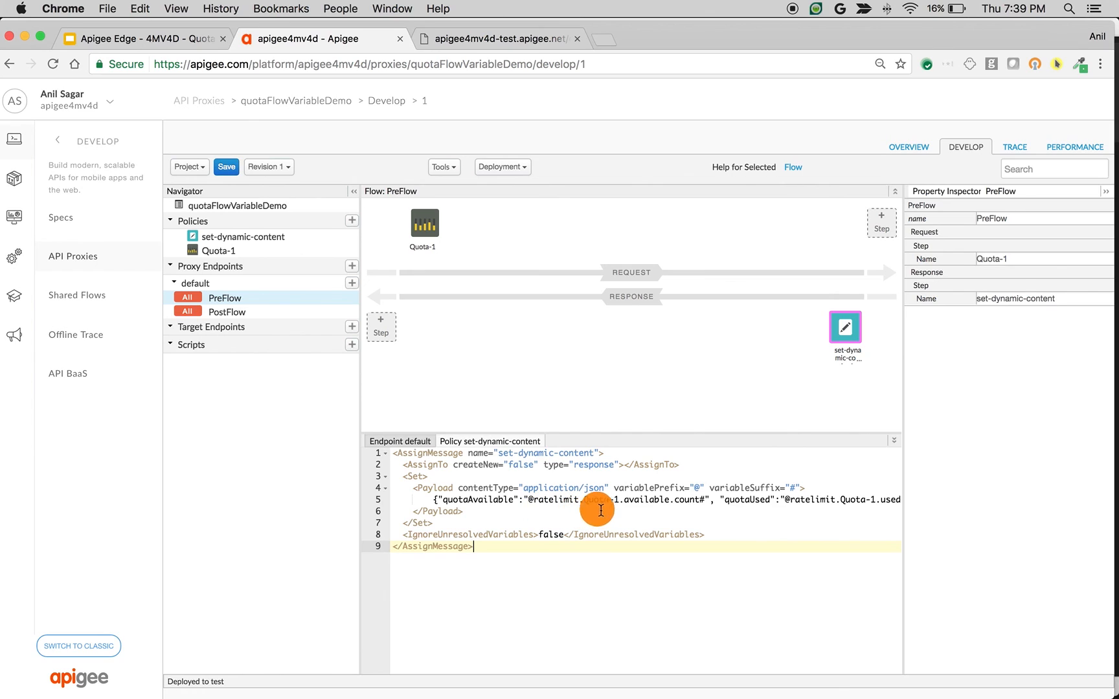
{"action": "scroll", "scroll_direction": "right", "scroll_amount": 3}
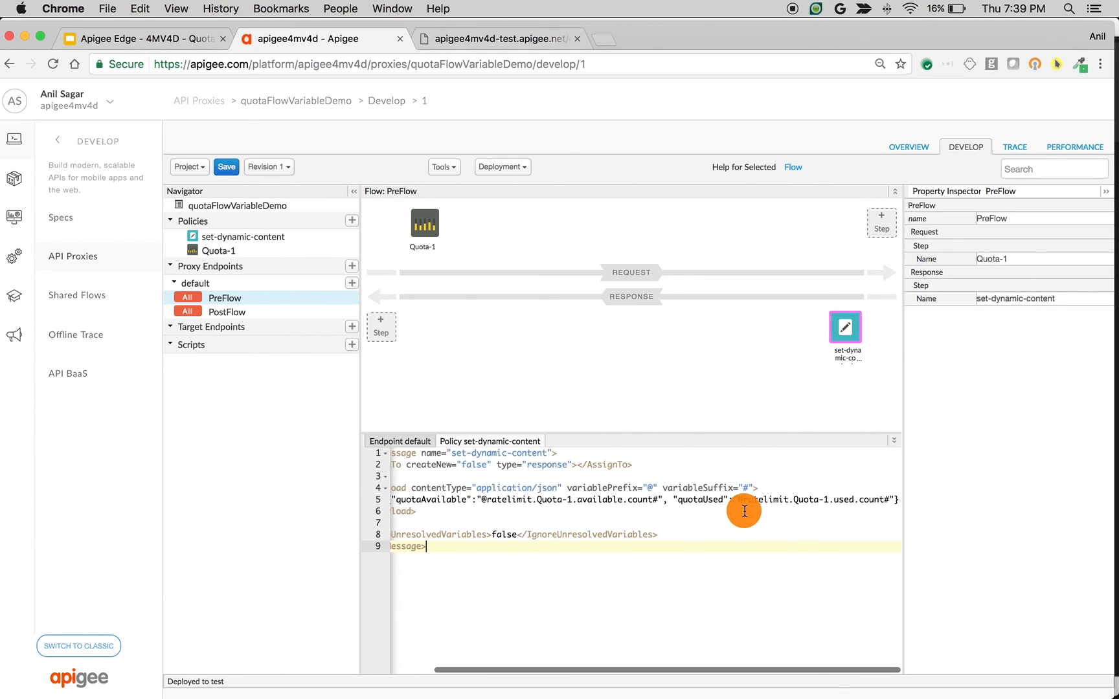
{"action": "mouse_move", "coordinate": [838, 513]}
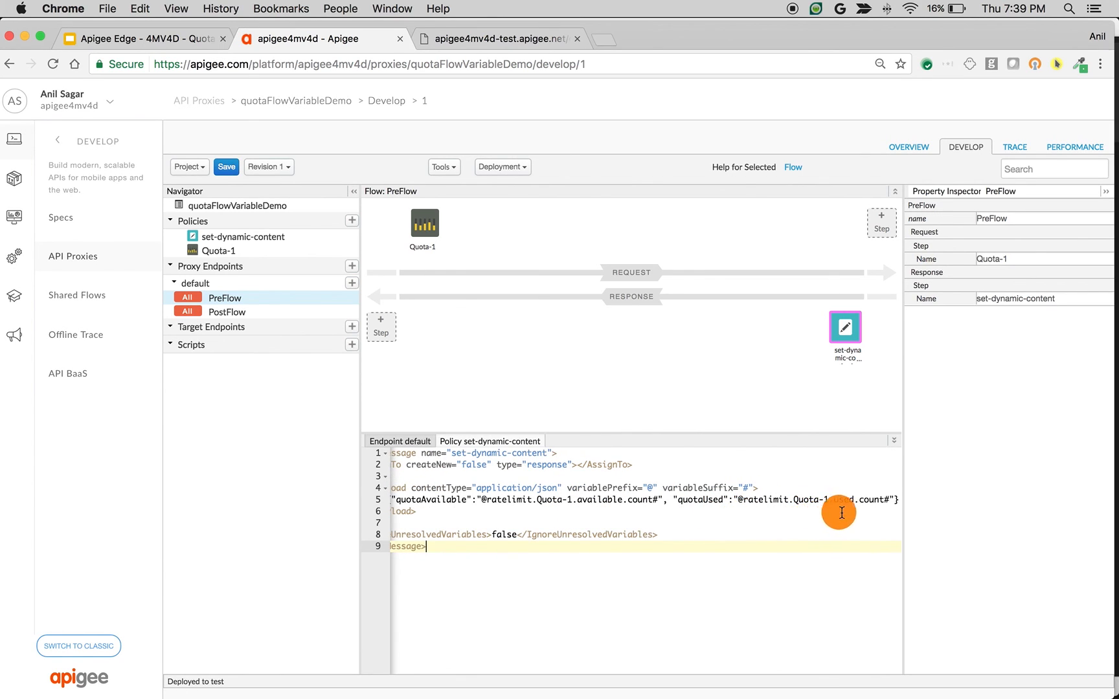
- Save the changes into revision 1 and reopen the proxy's Trace view
{"action": "left_click", "coordinate": [225, 166]}
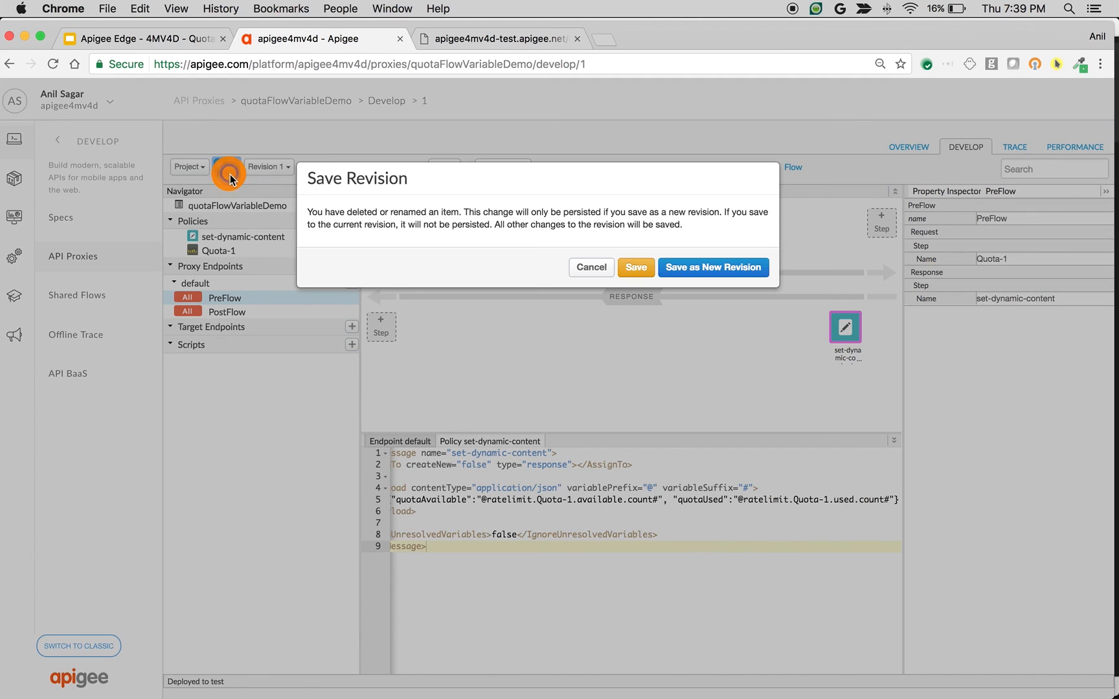
{"action": "left_click", "coordinate": [635, 267]}
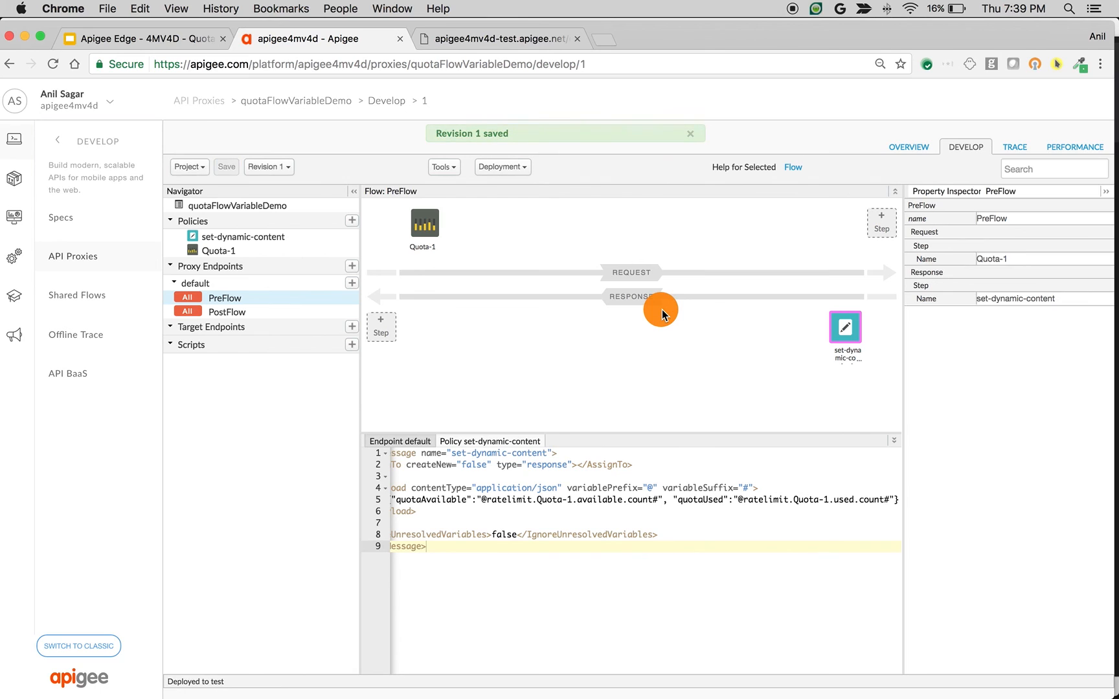
{"action": "left_click", "coordinate": [1013, 147]}
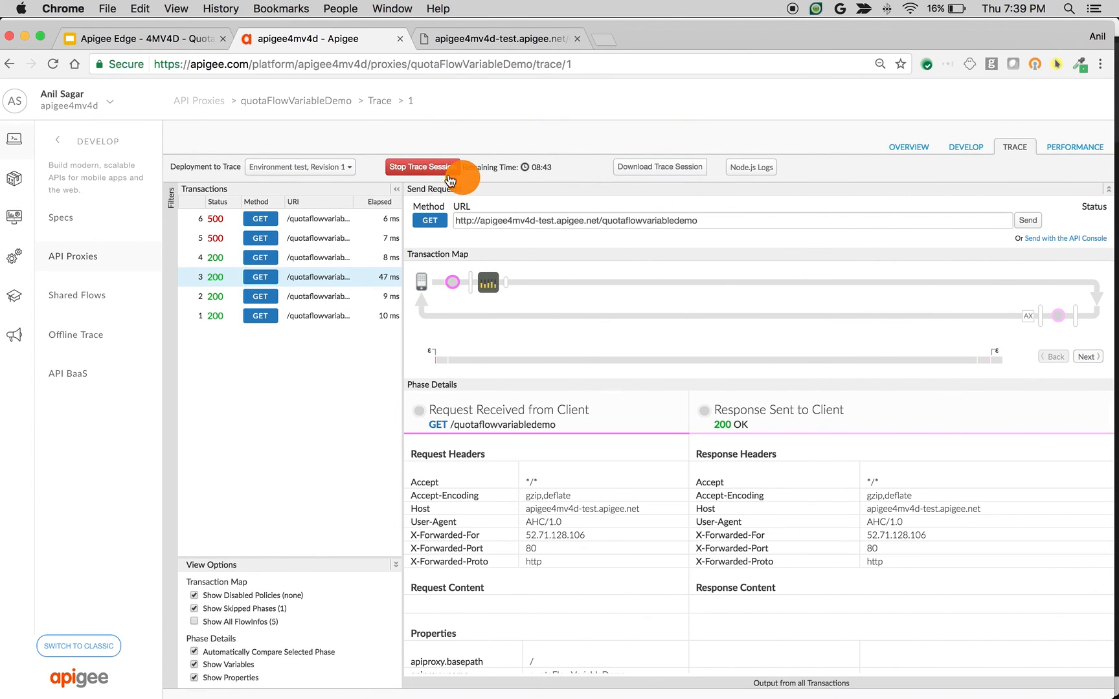
- Stop and restart the trace session, then review four 200 responses and a quota-violation 500
{"action": "left_click", "coordinate": [422, 166]}
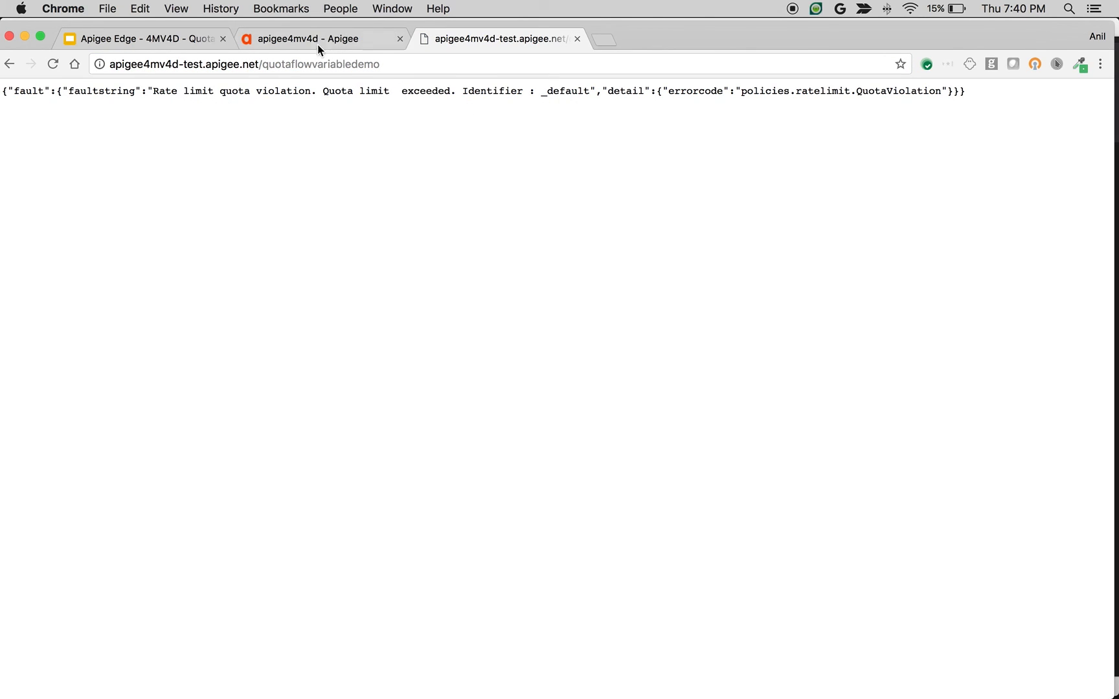
{"action": "left_click", "coordinate": [316, 39]}
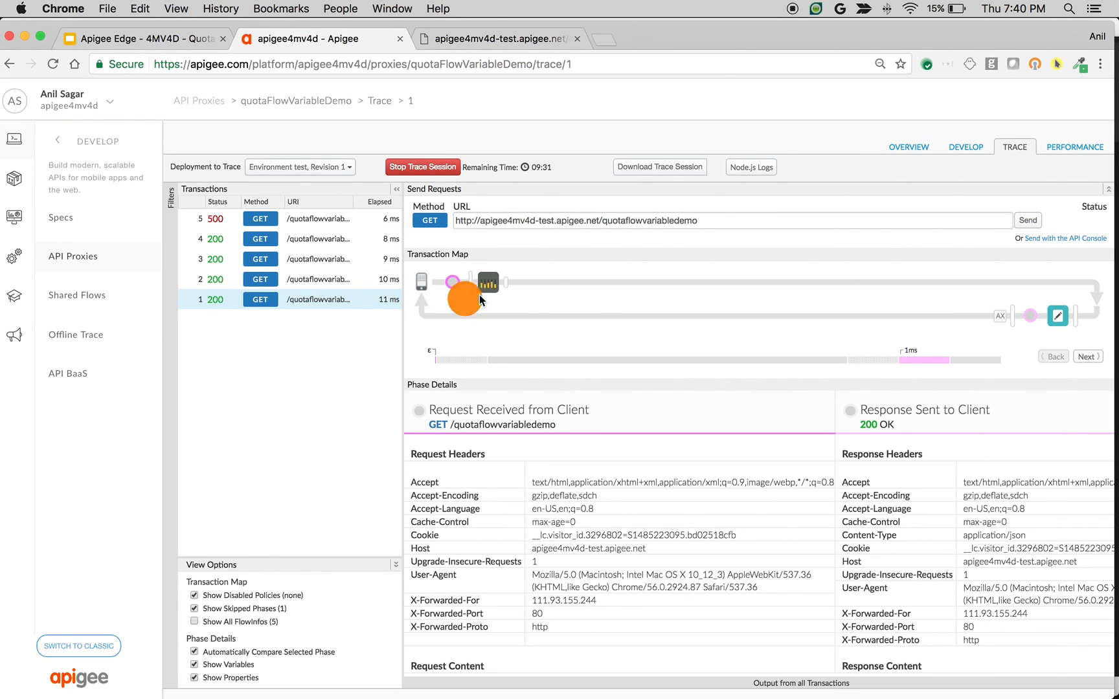
{"action": "mouse_move", "coordinate": [814, 322]}
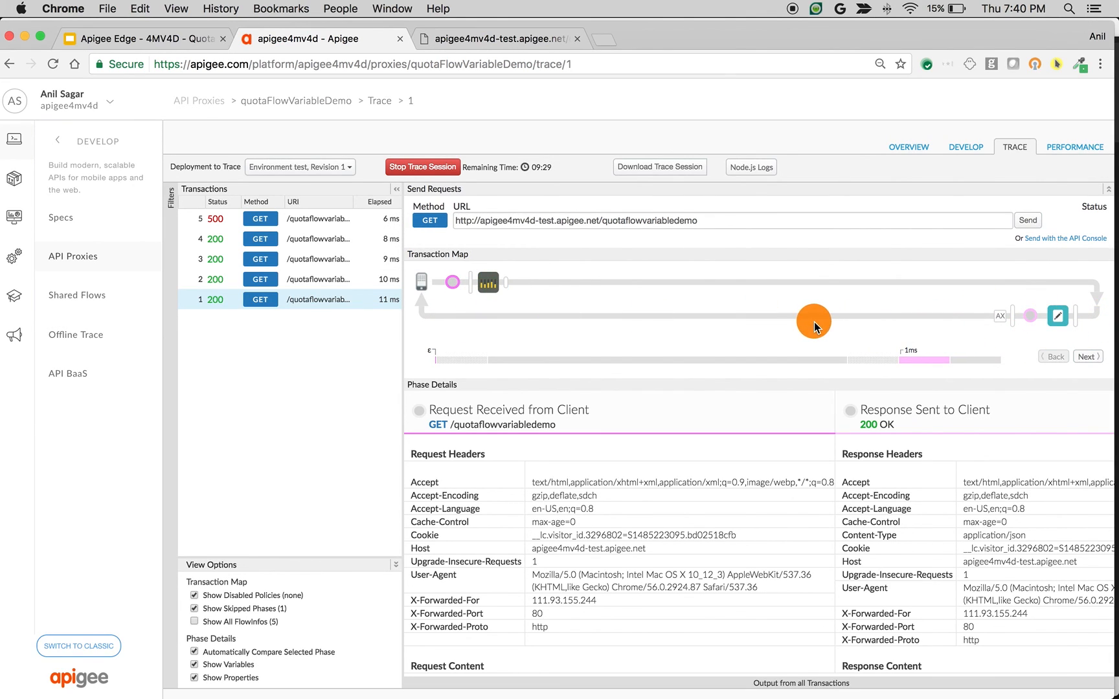